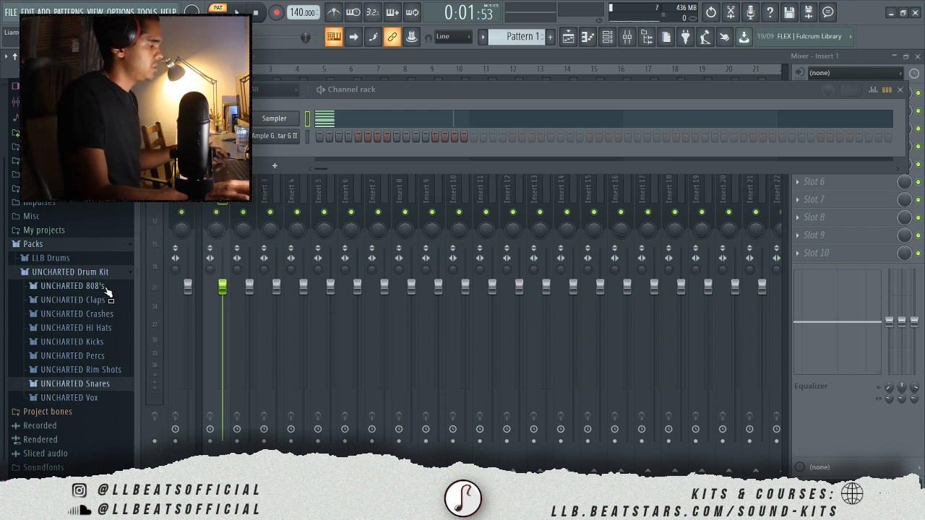
Open the UNCHARTED 808's folder and preview the Bigfoot 808 and a clap sample.
click(73, 286)
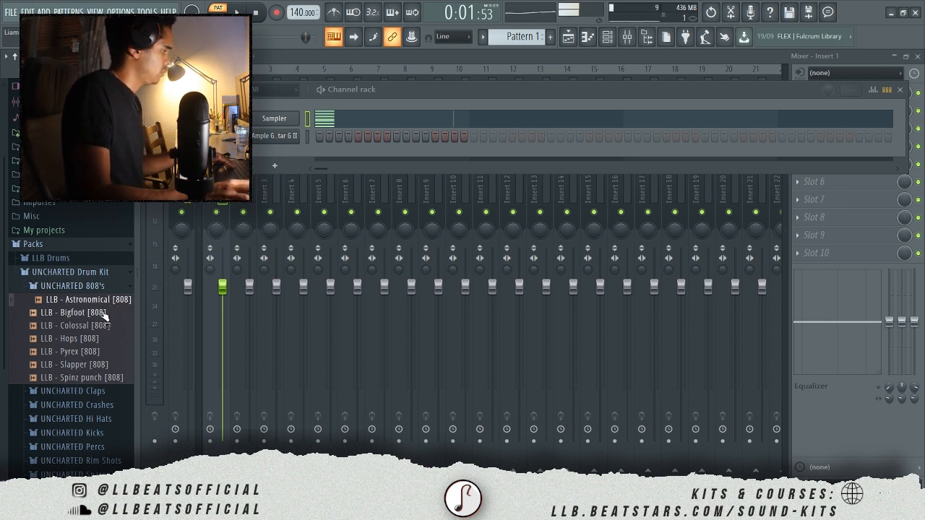
click(72, 312)
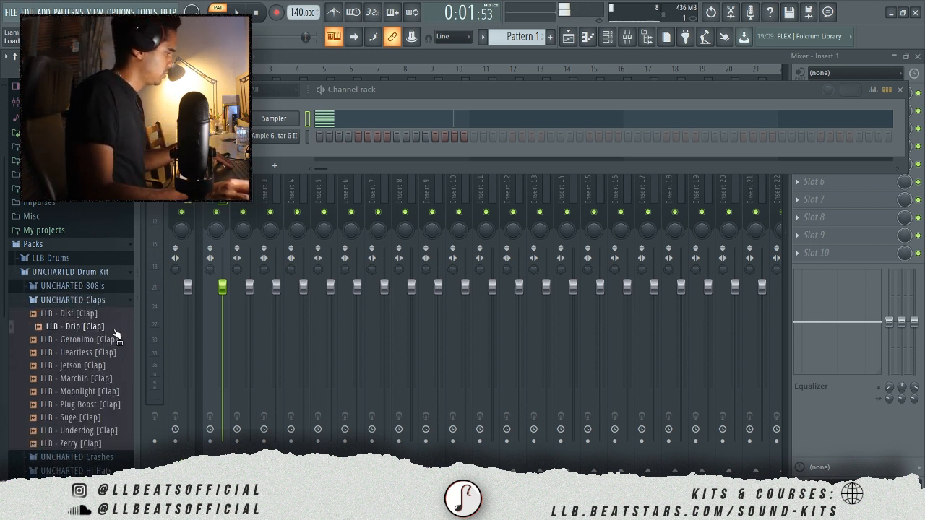
click(77, 365)
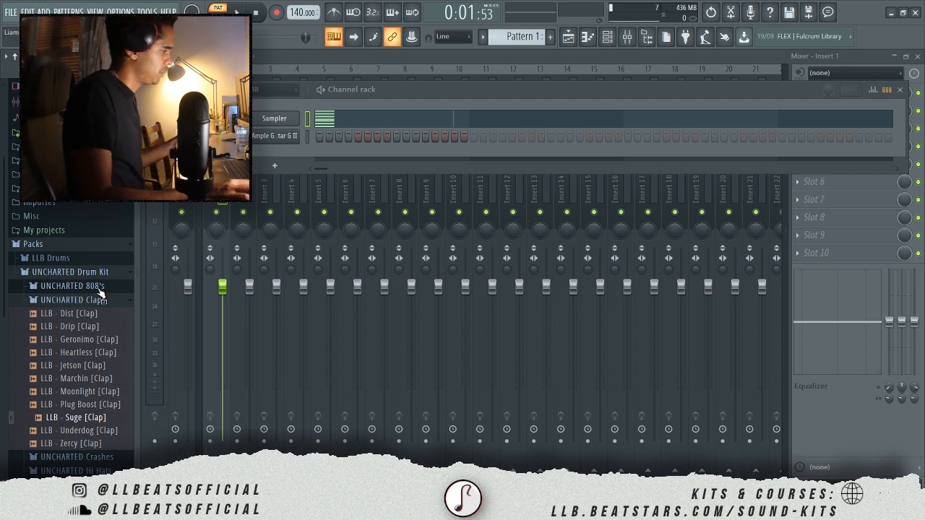
Collapse the claps folder, then preview a kick sample and a rim shot sample.
click(33, 300)
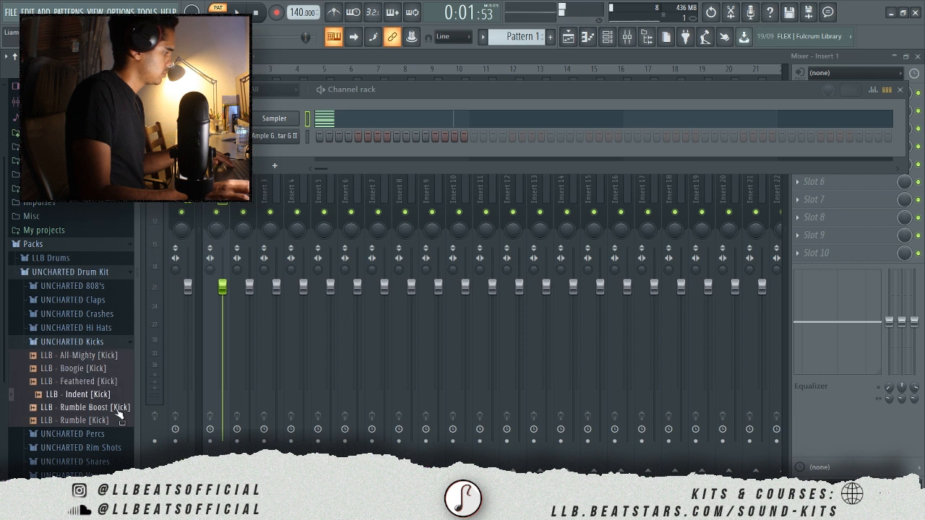
click(79, 420)
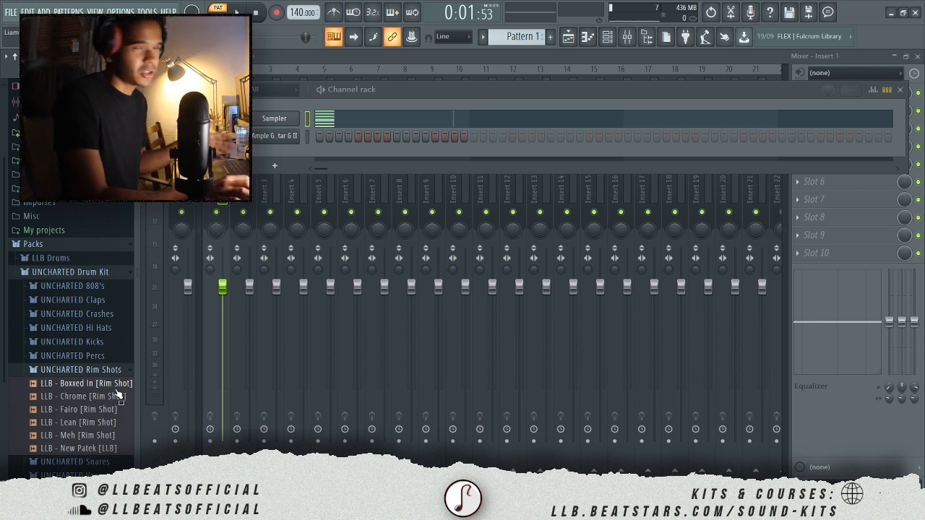
click(87, 396)
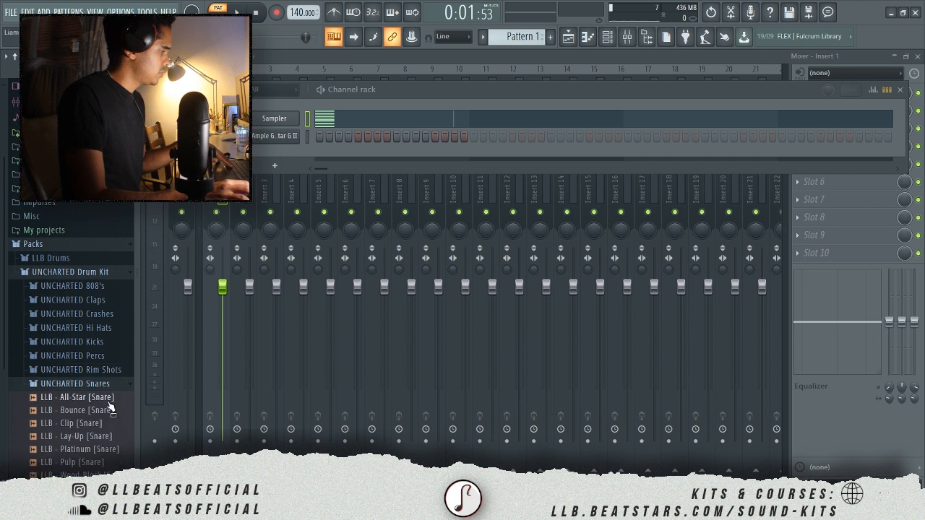
Preview the All-Star snare and another snare, then expand UNCHARTED Vox.
click(79, 411)
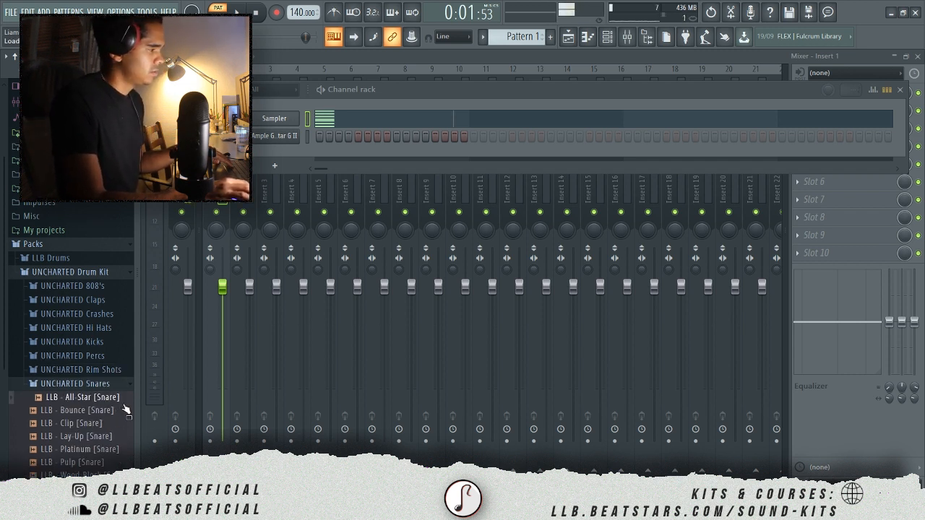
click(83, 410)
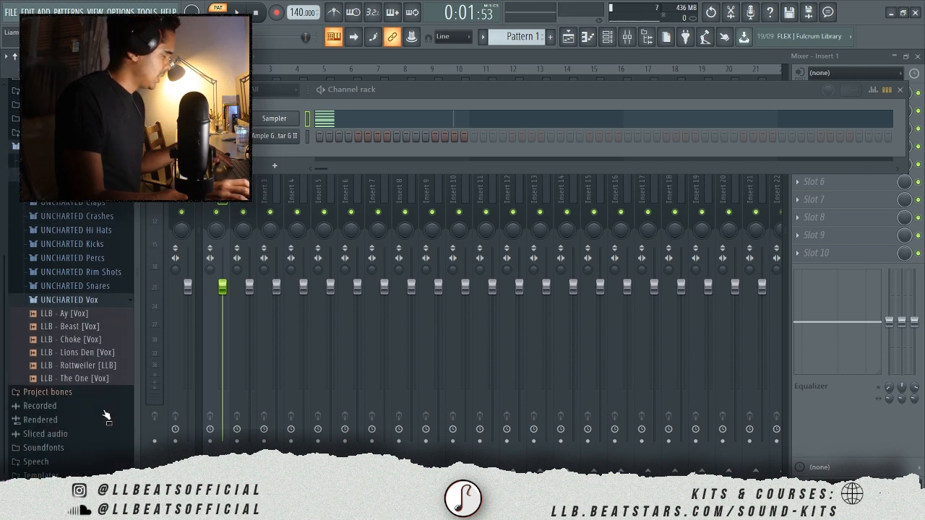
click(69, 312)
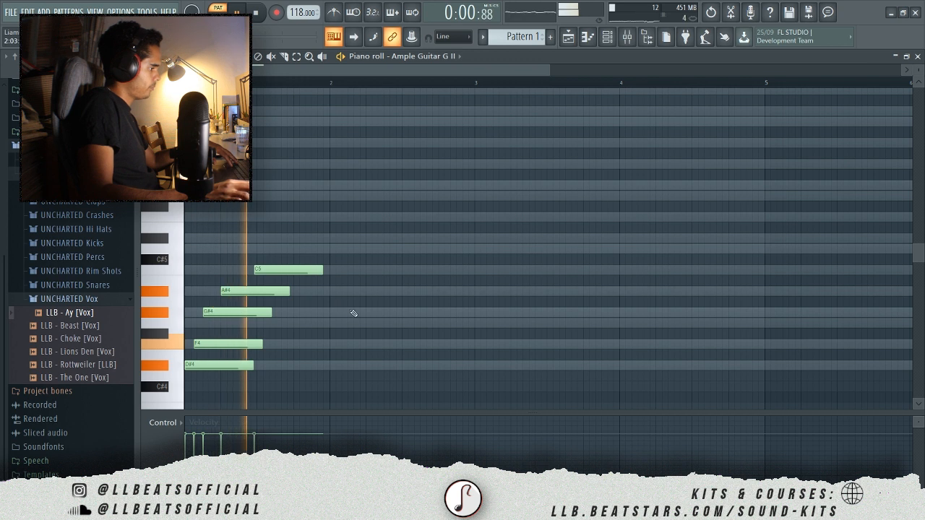
Add two guitar melody notes and lower the HalfTime Mix knob to about 59%.
click(347, 365)
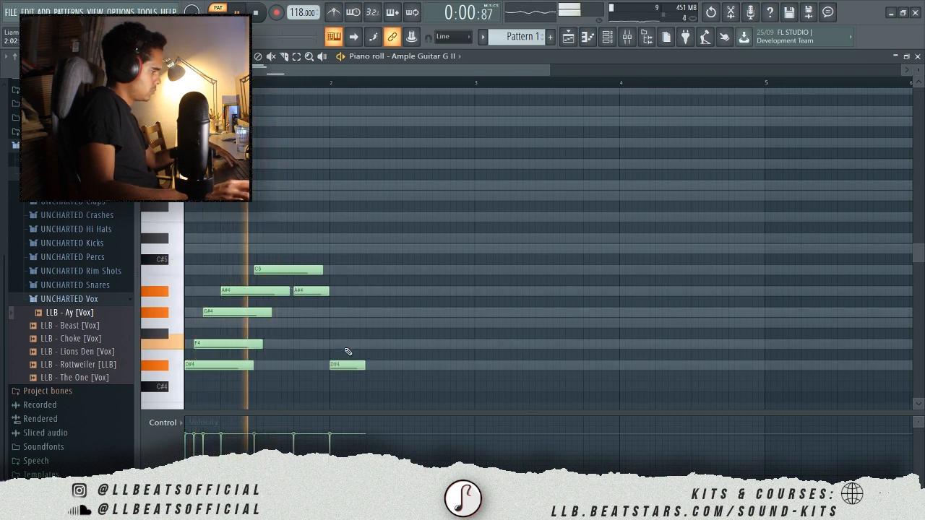
click(355, 345)
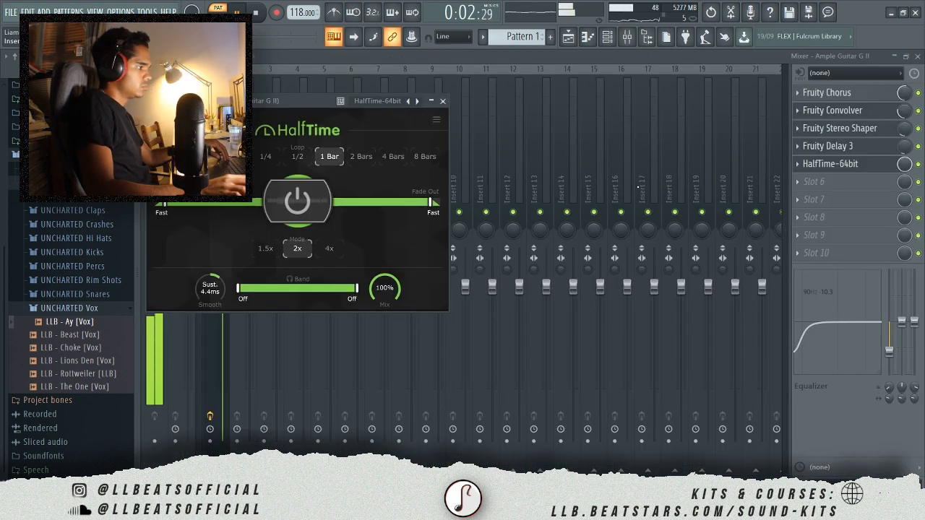
drag(386, 287, 385, 304)
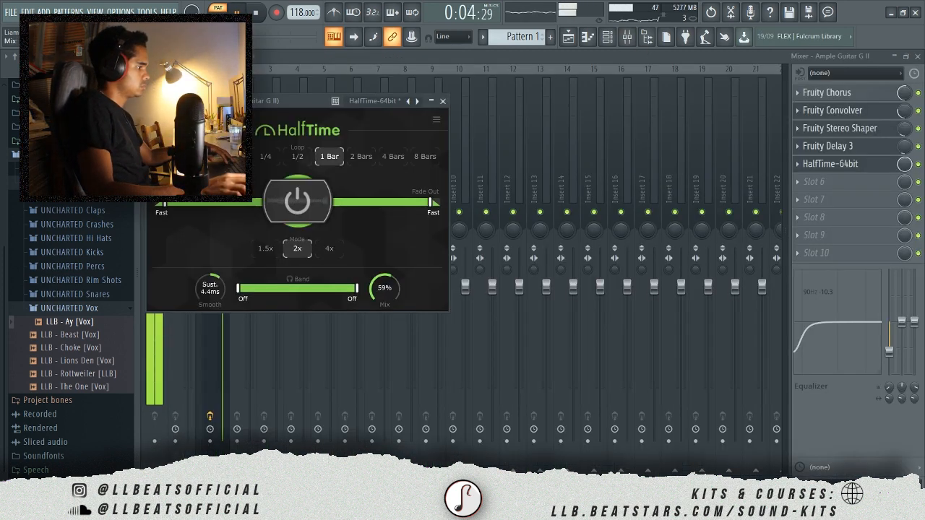
drag(384, 287, 384, 304)
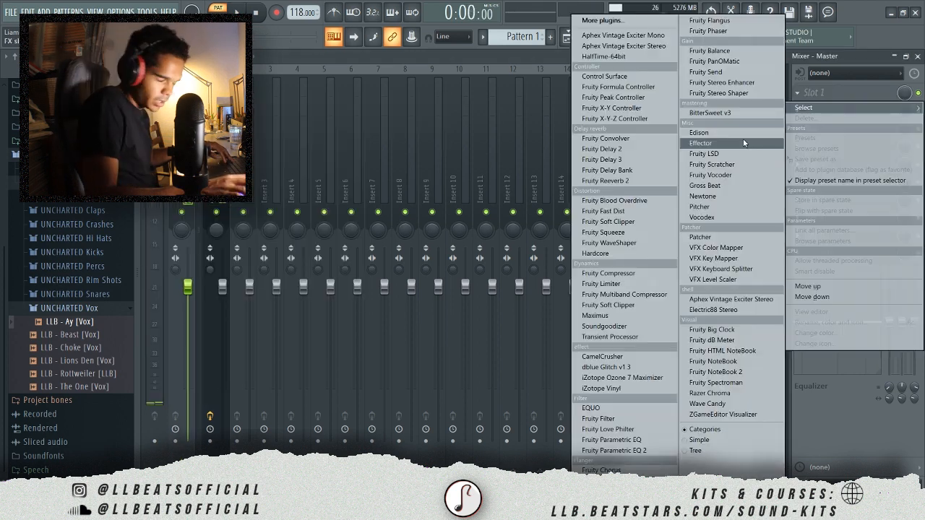
Load Edison on the master channel and bring in the UNCHARTED hi-hat sample.
click(698, 142)
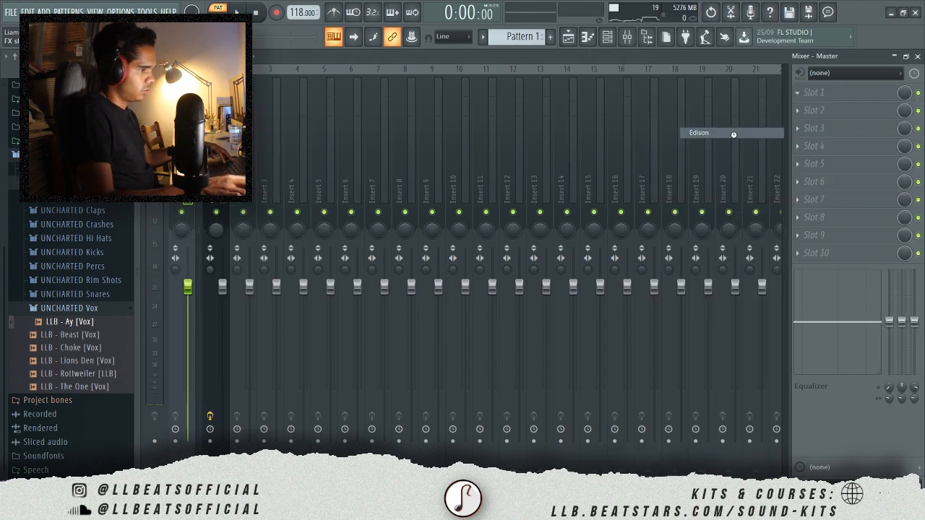
click(732, 132)
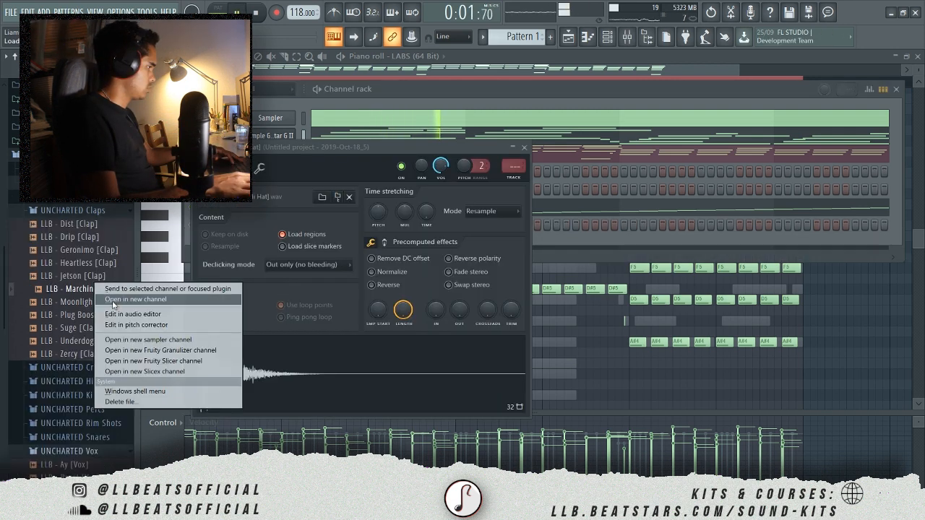
Open the UNCHARTED clap sample in a new channel.
click(135, 299)
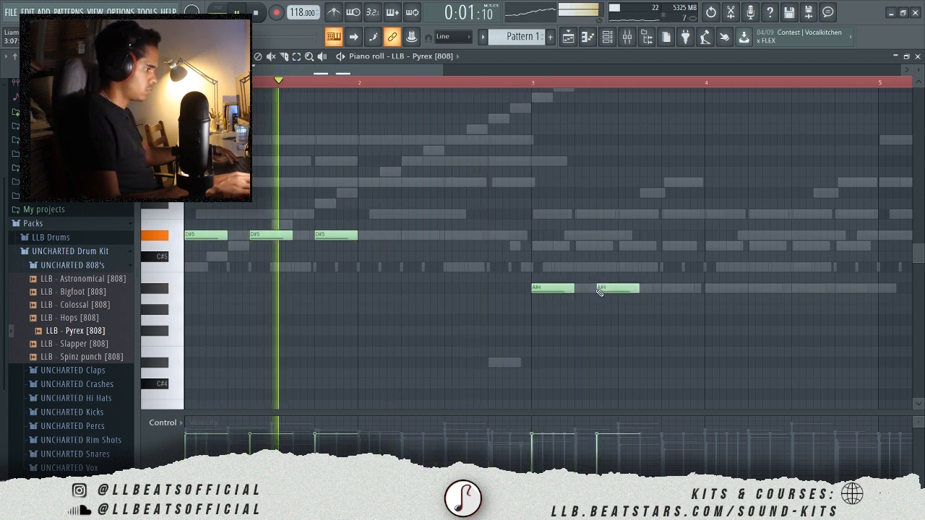
Add another note to the Pyrex 808 line, then use the top toolbar.
click(679, 287)
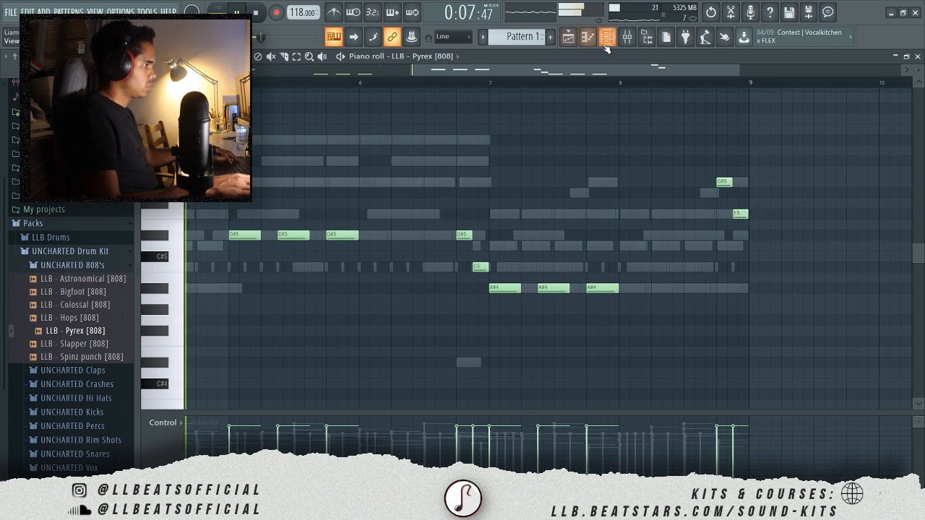
click(607, 37)
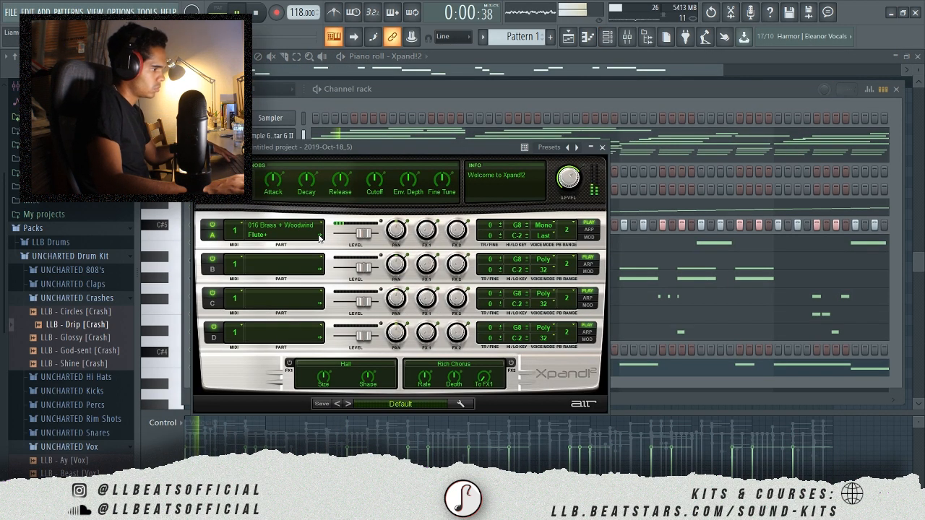
Return to the channel rack and open the Xpand!2 channel's notes in the piano roll.
click(602, 146)
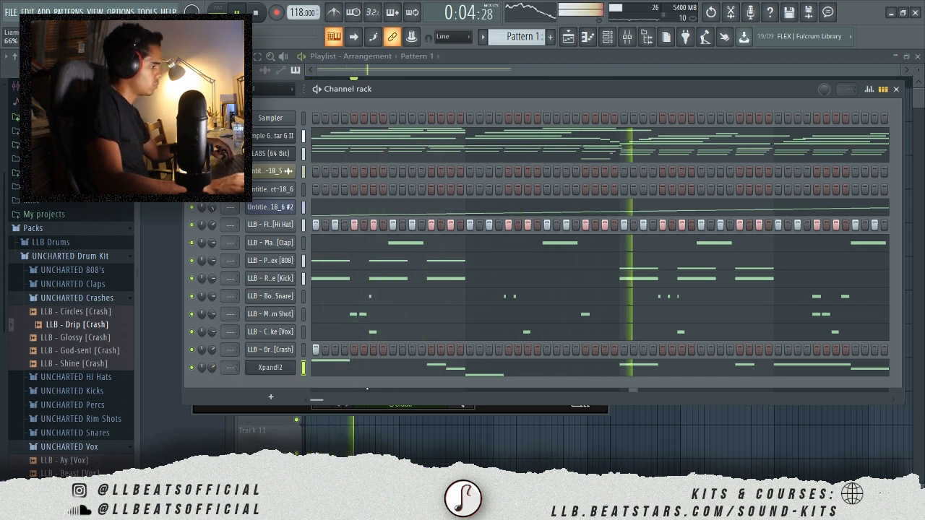
click(269, 367)
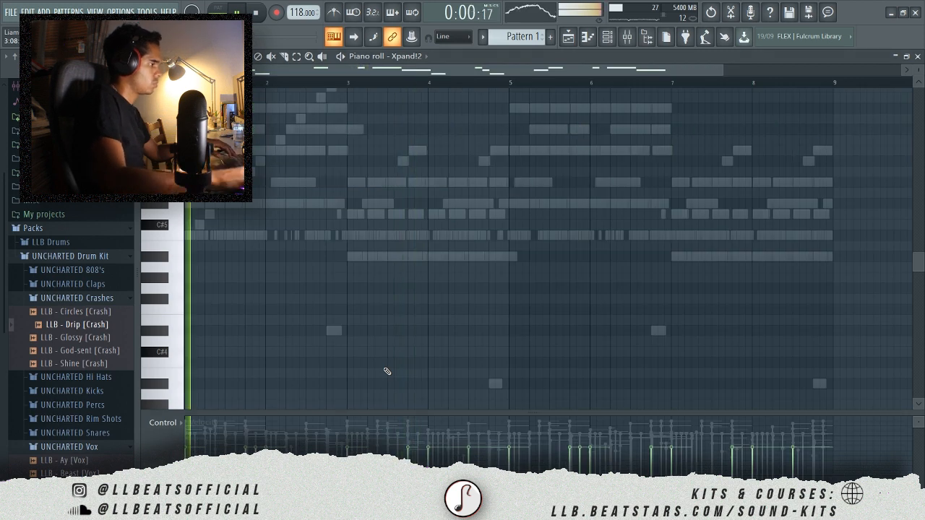